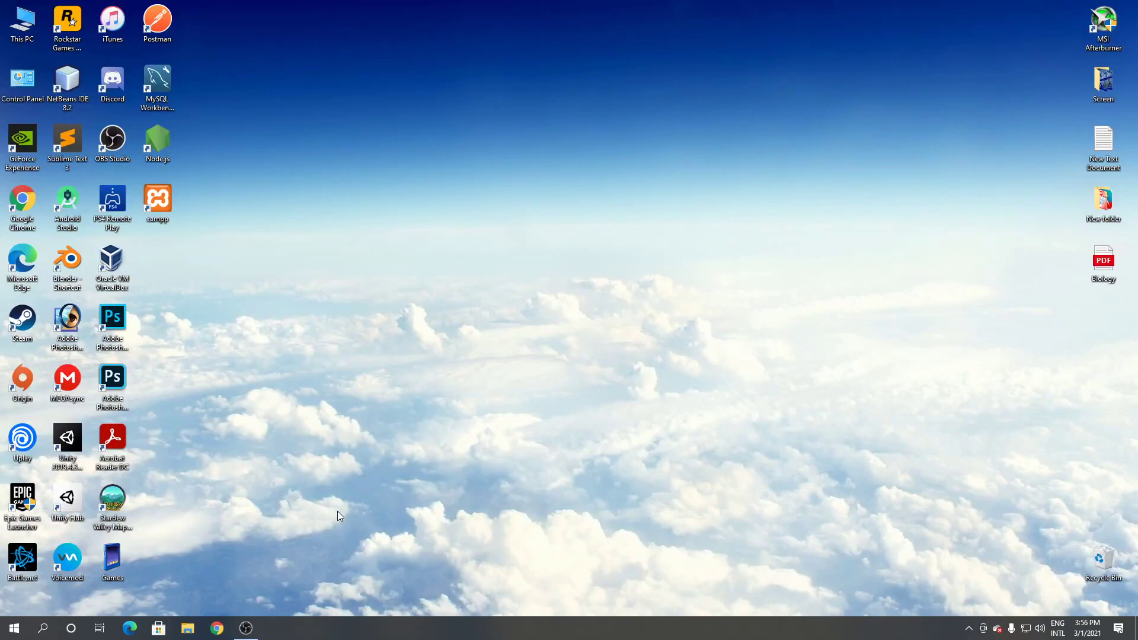
mouse_move(294, 536)
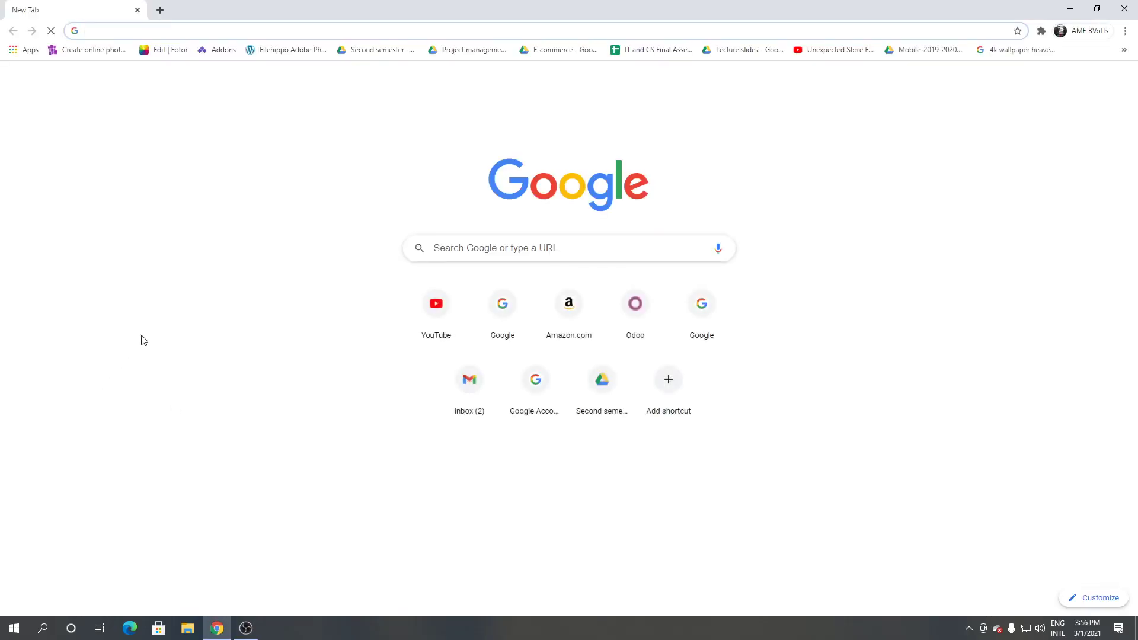
Search 'slim pdf reader download' and download the Windows installer from the Investintech page.
text(slim pdf reader download)
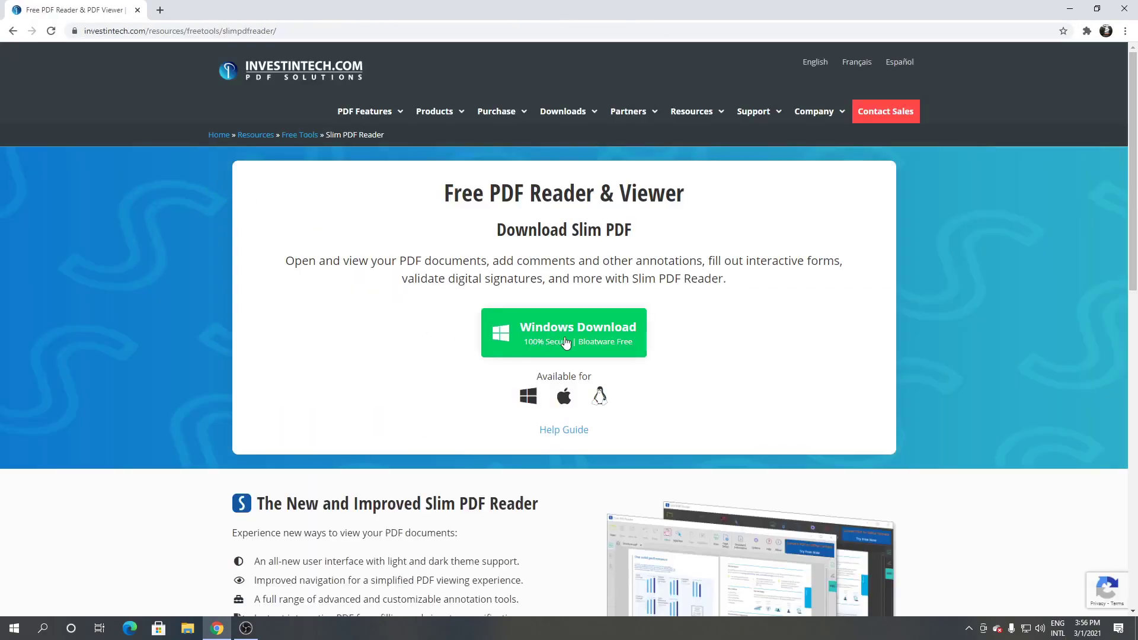
click(563, 332)
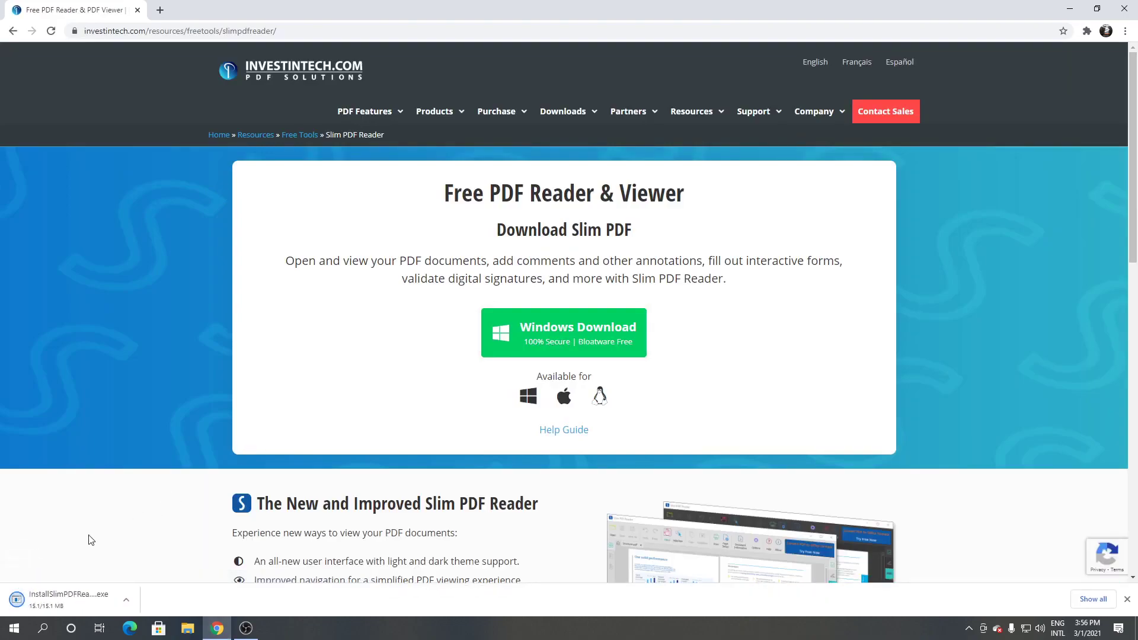
mouse_move(114, 561)
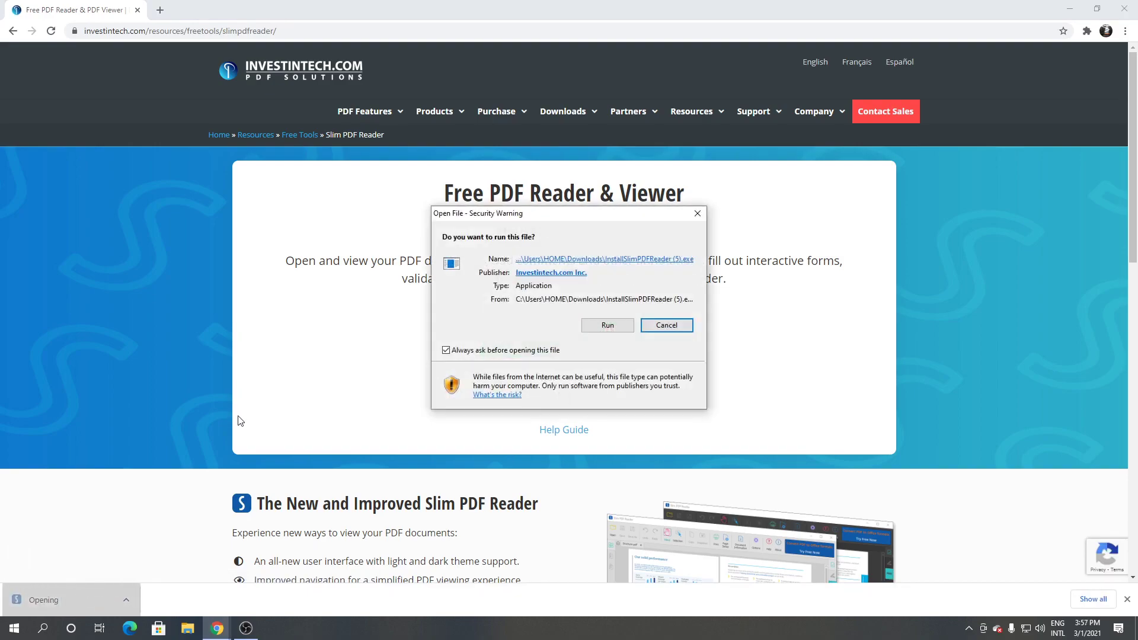
Run the installer, accept the license, keep the default folder, and finish with Slim PDF Reader 2.0 launching.
click(607, 324)
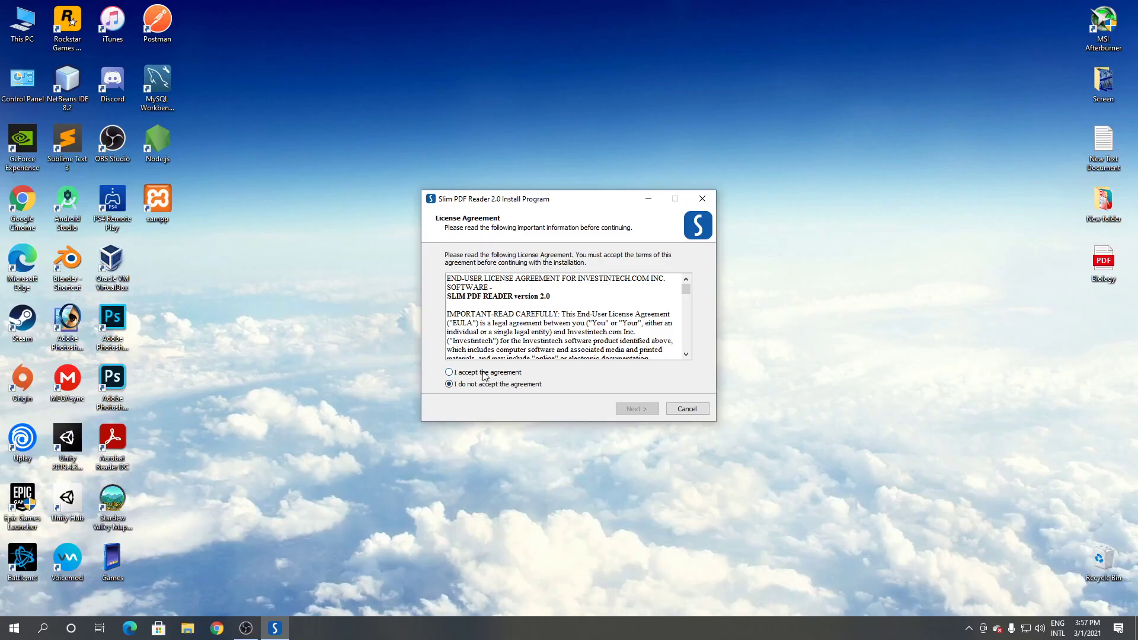
click(636, 407)
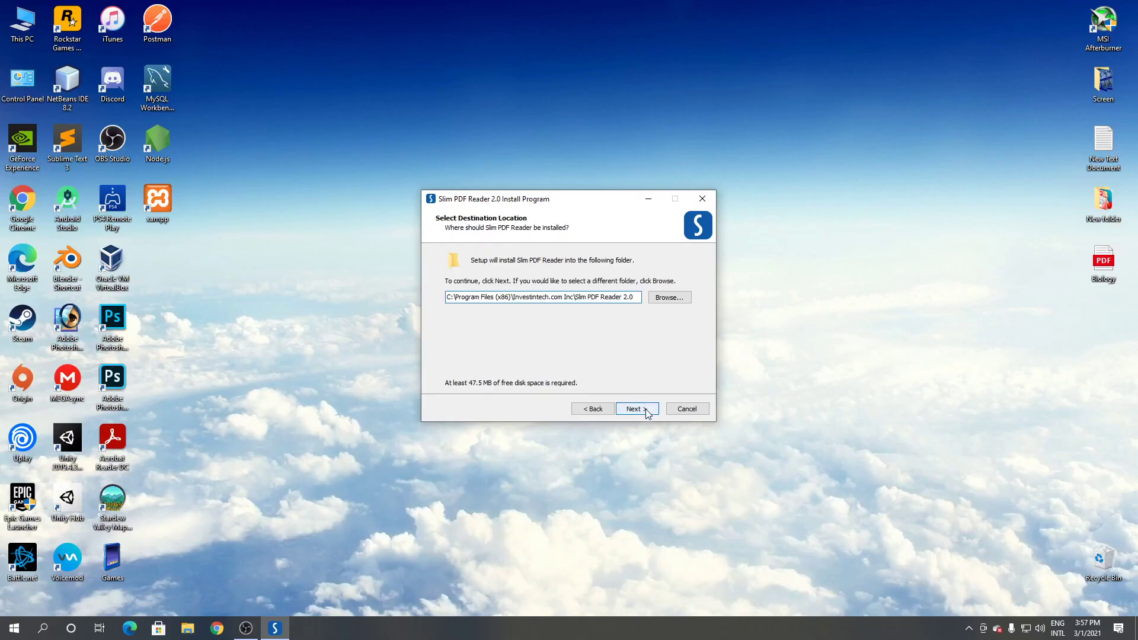
click(634, 409)
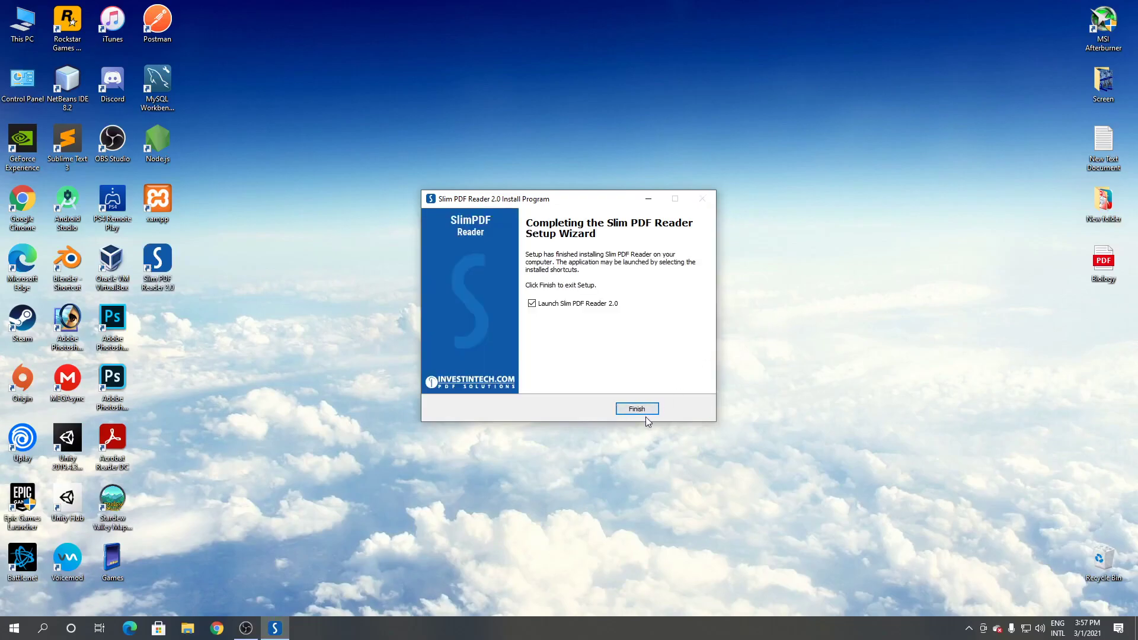
click(636, 408)
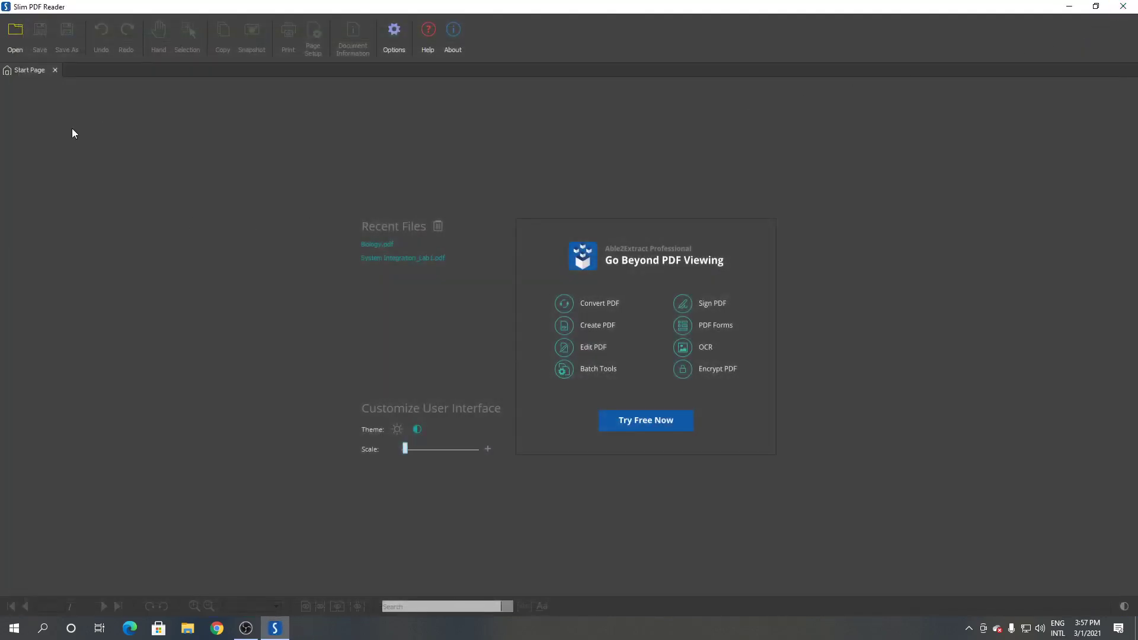
mouse_move(15, 31)
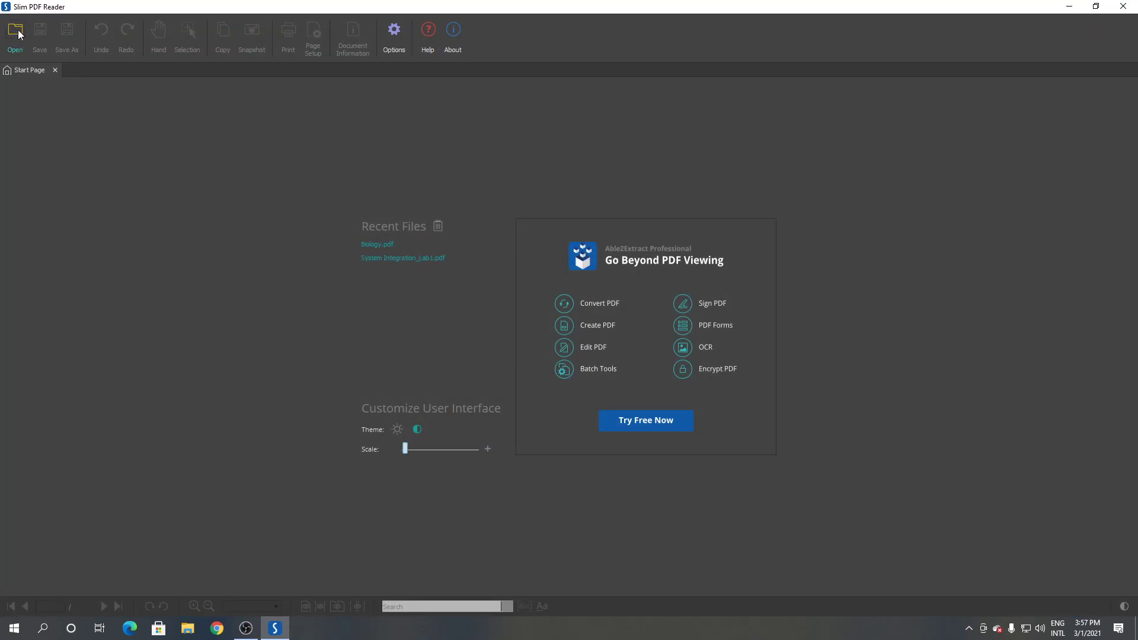
Load Biology.pdf from the Desktop into Slim PDF Reader via the Open dialog.
click(14, 29)
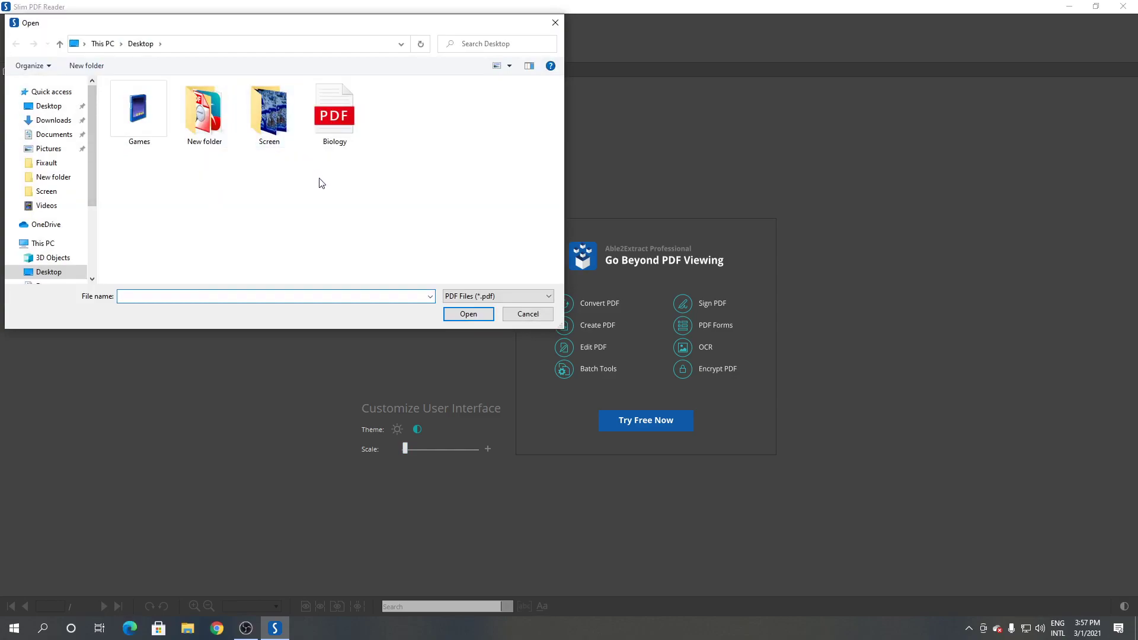
click(334, 109)
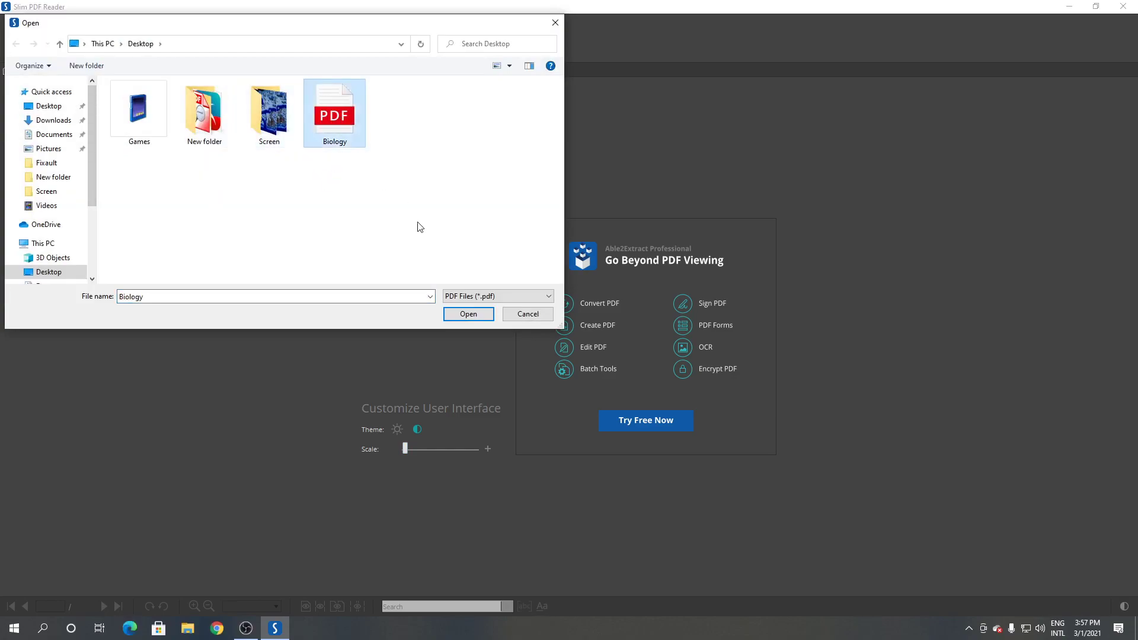
click(467, 313)
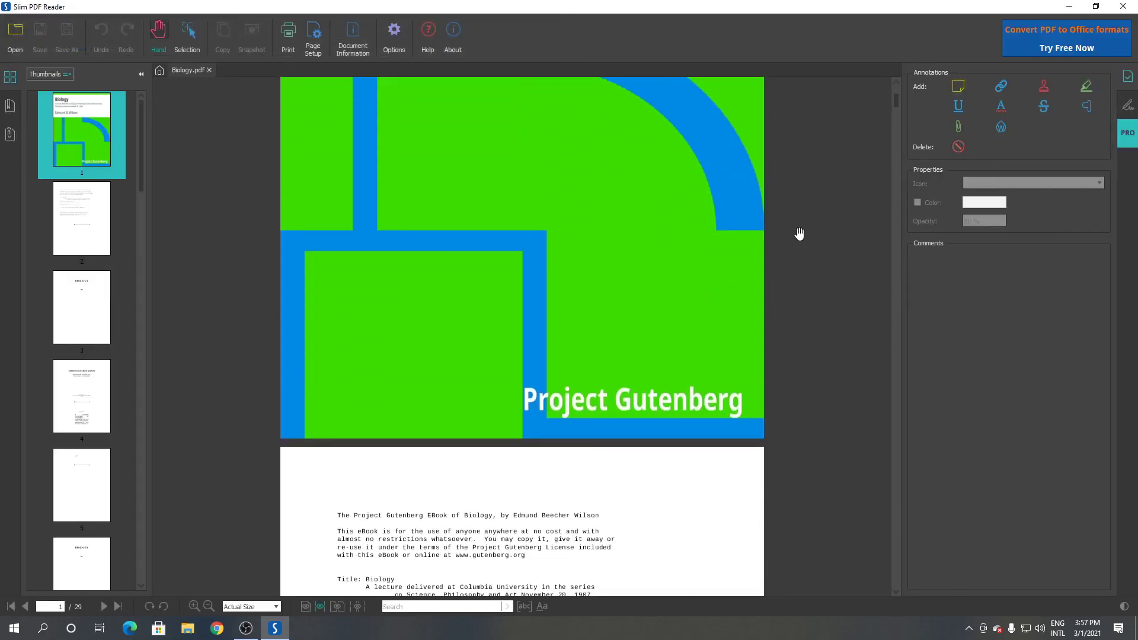
scroll(down, 3)
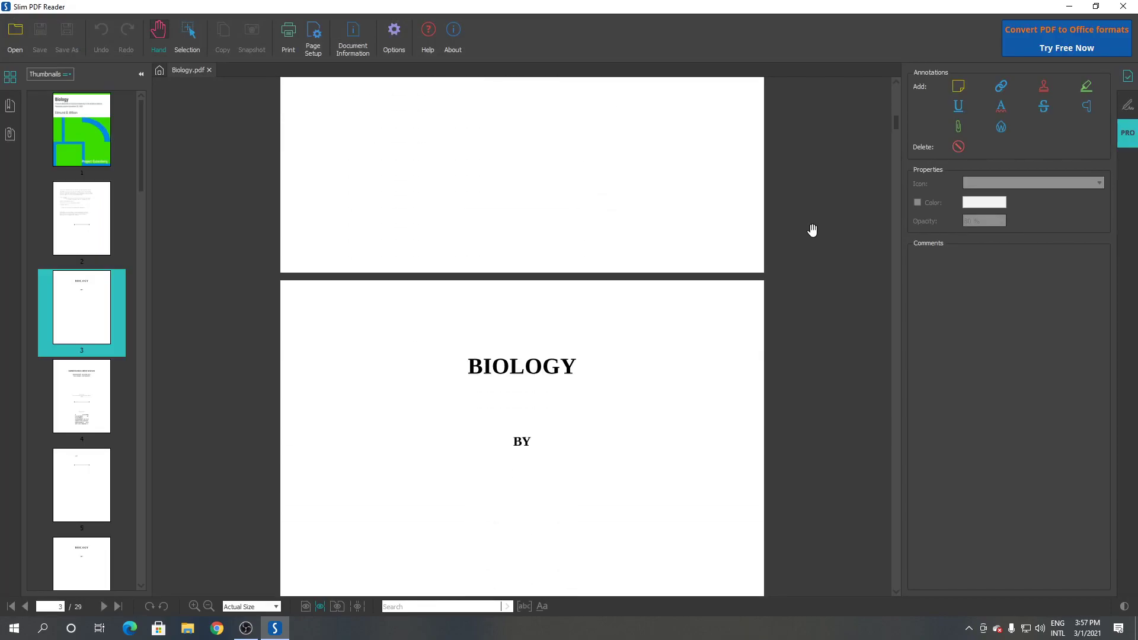
scroll(down, 3)
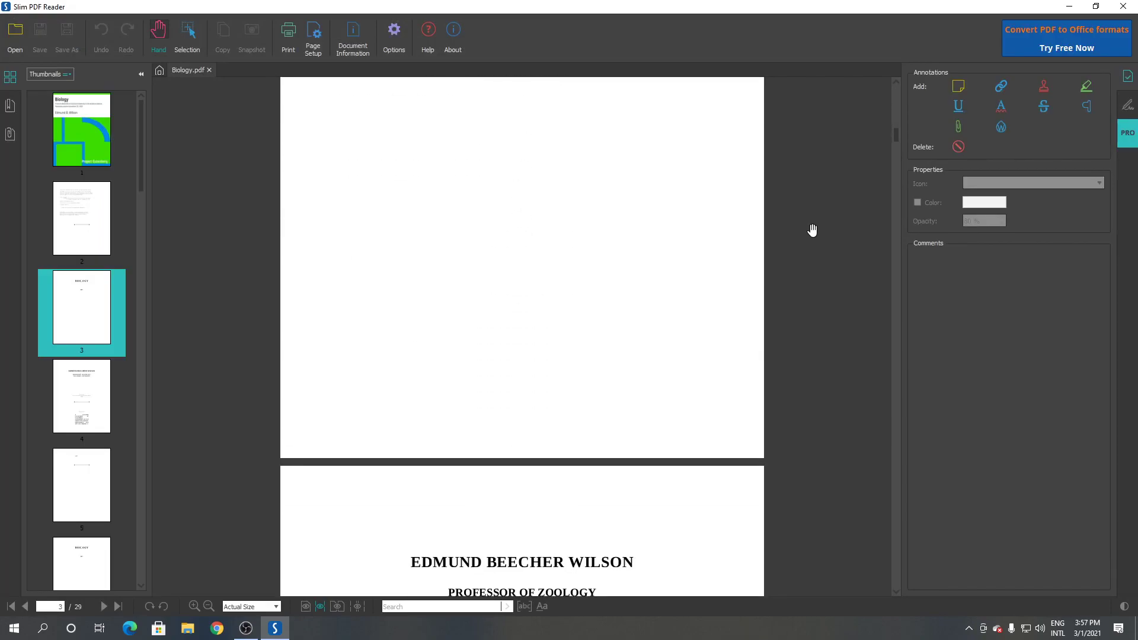